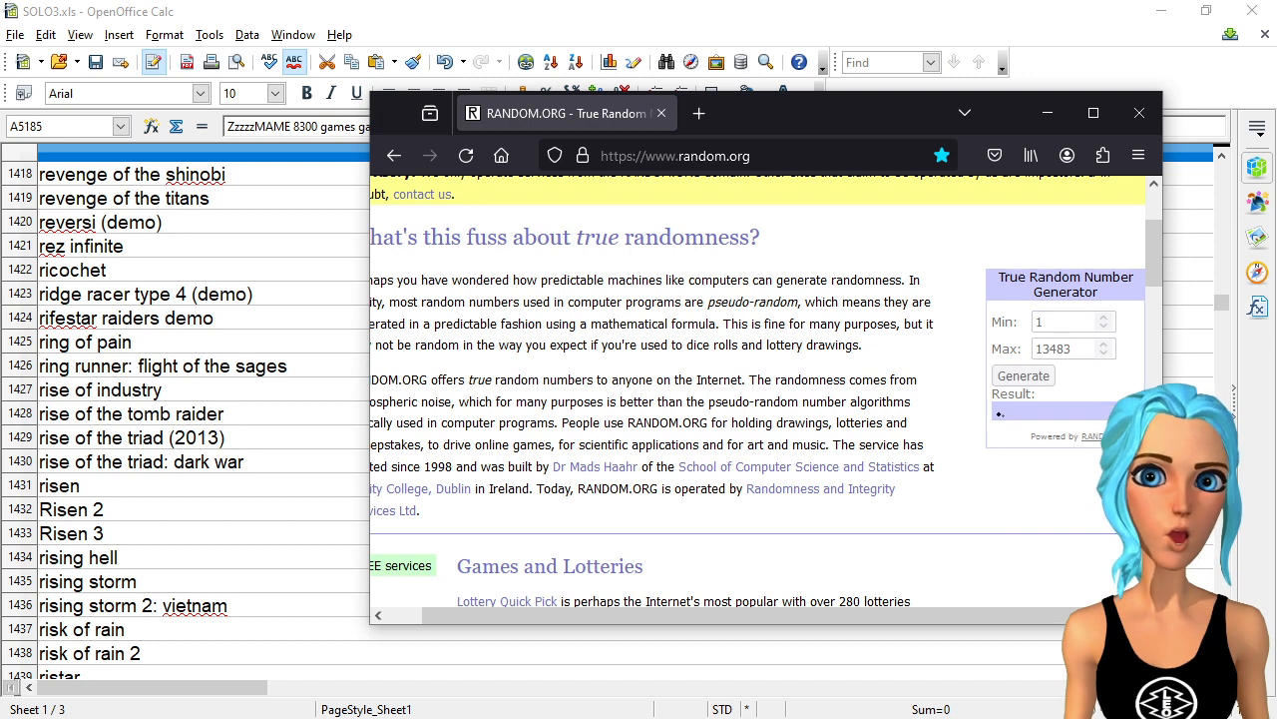
# Generate a true random number between 1 and 13483, yielding 12992.
pyautogui.click(1022, 375)
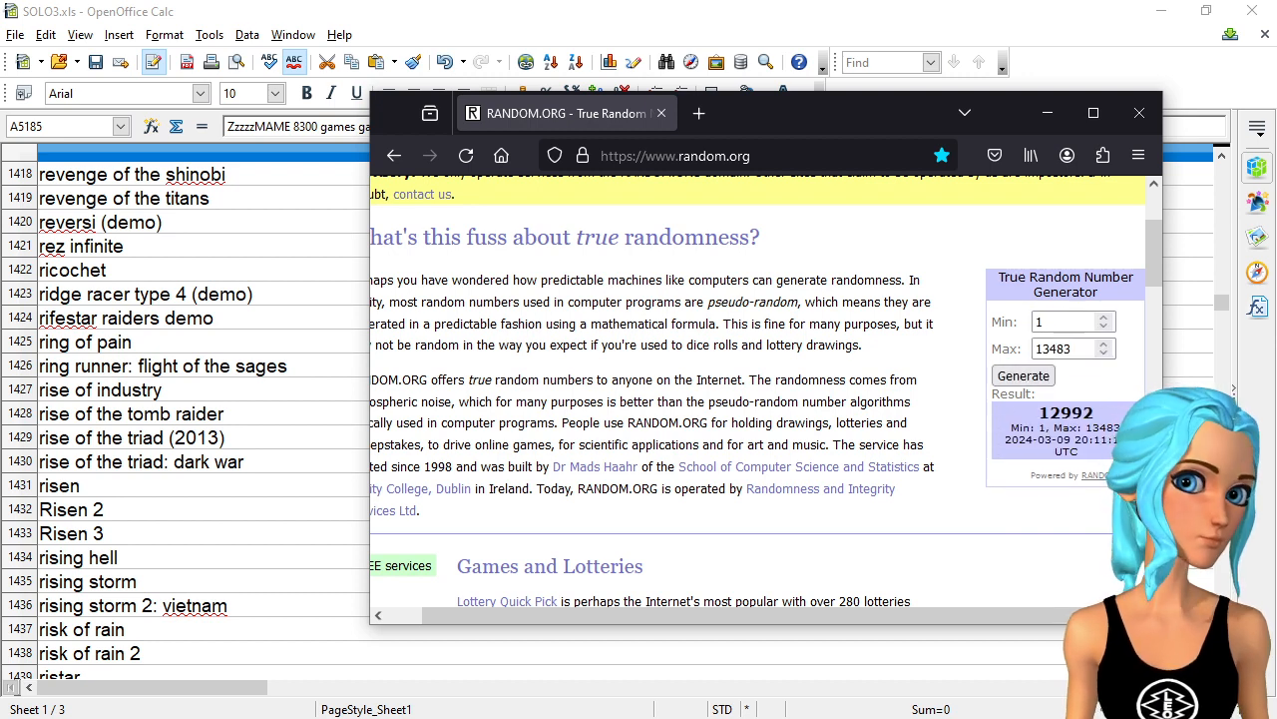